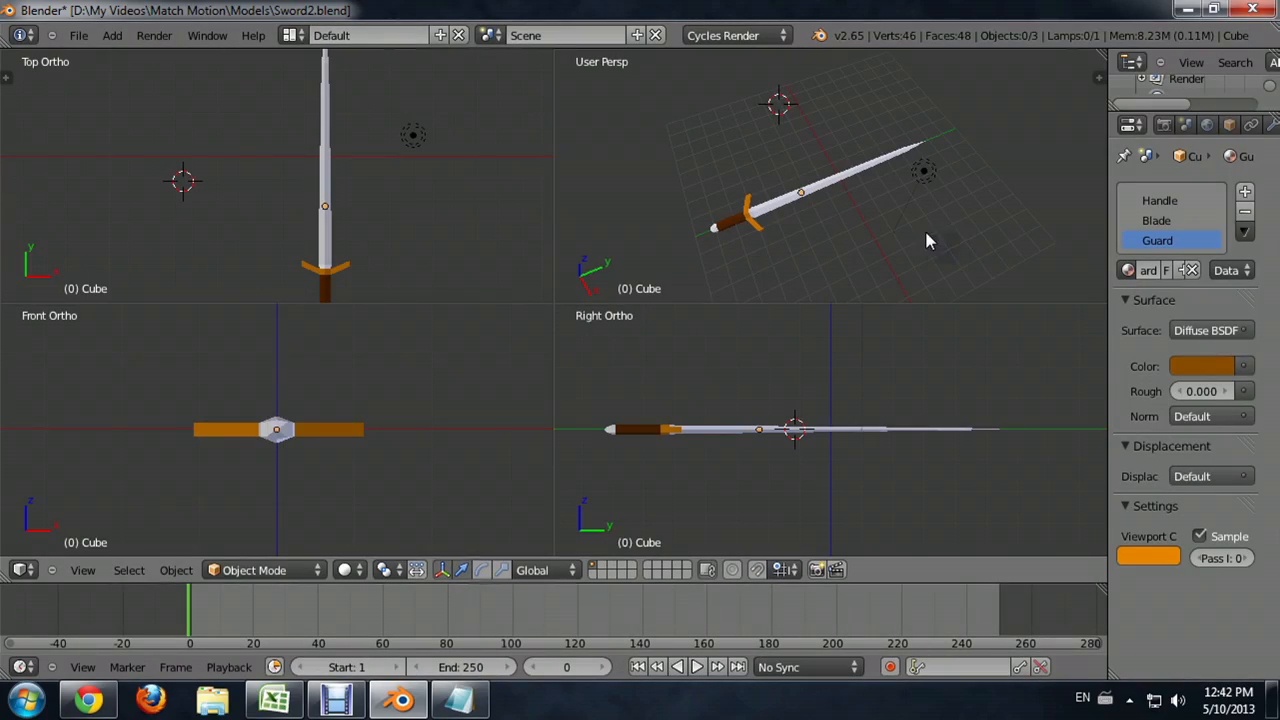
pyautogui.moveTo(816, 232)
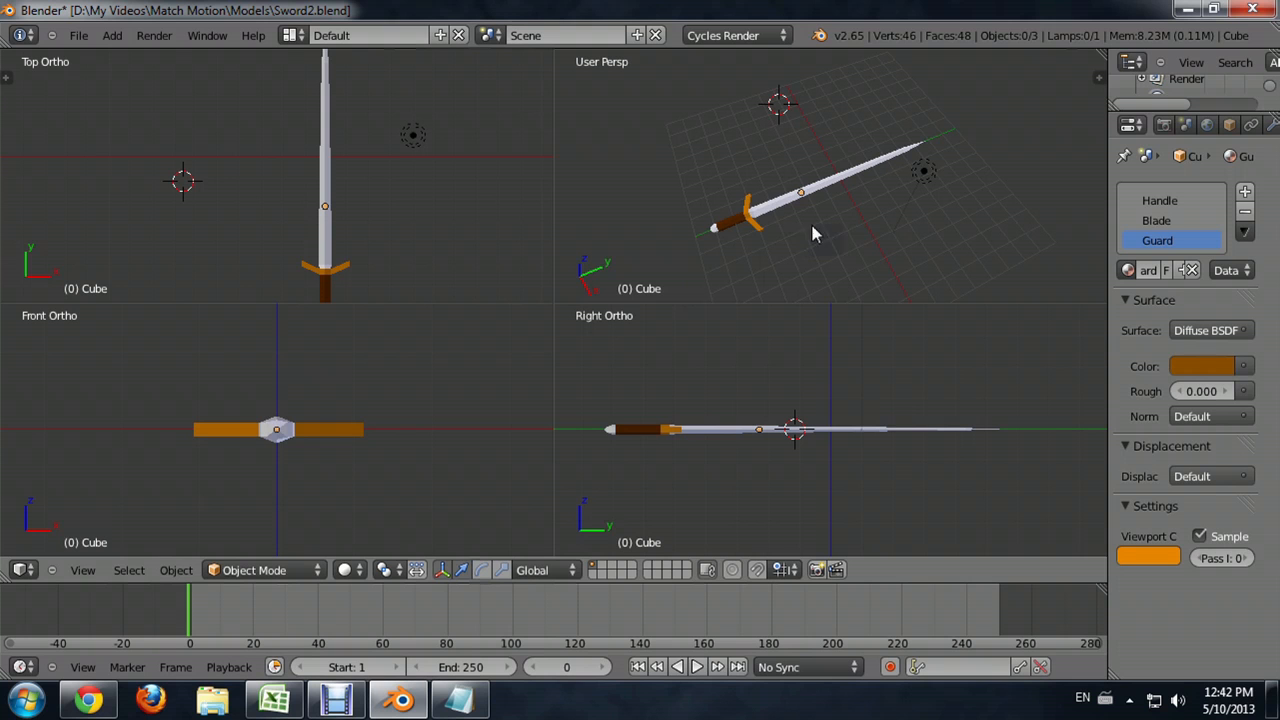
pyautogui.moveTo(804, 196)
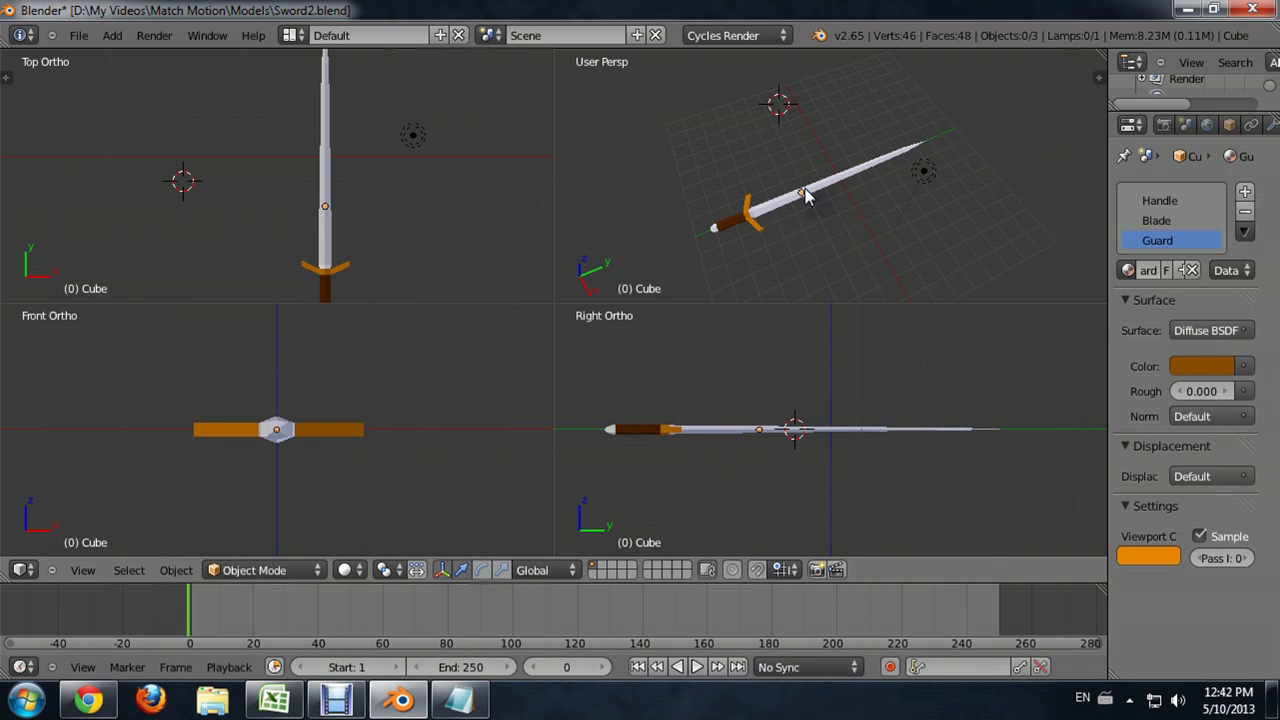
pyautogui.moveTo(750, 178)
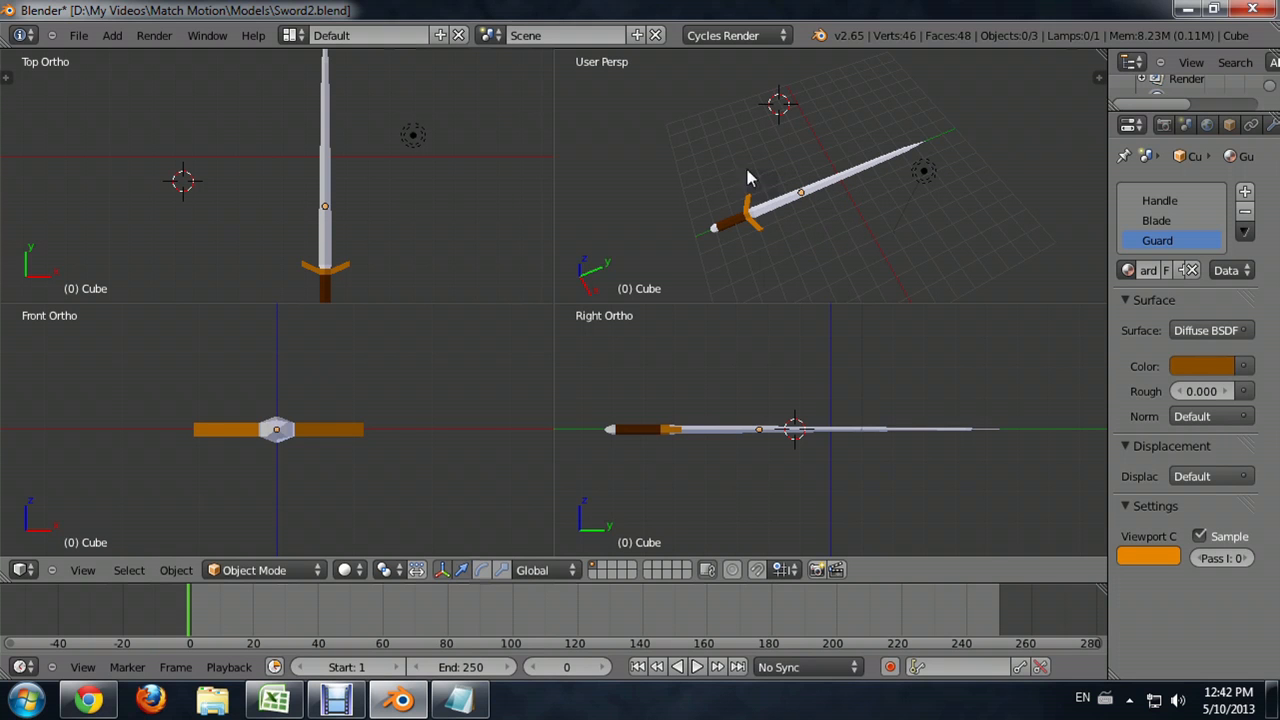
pyautogui.moveTo(80, 36)
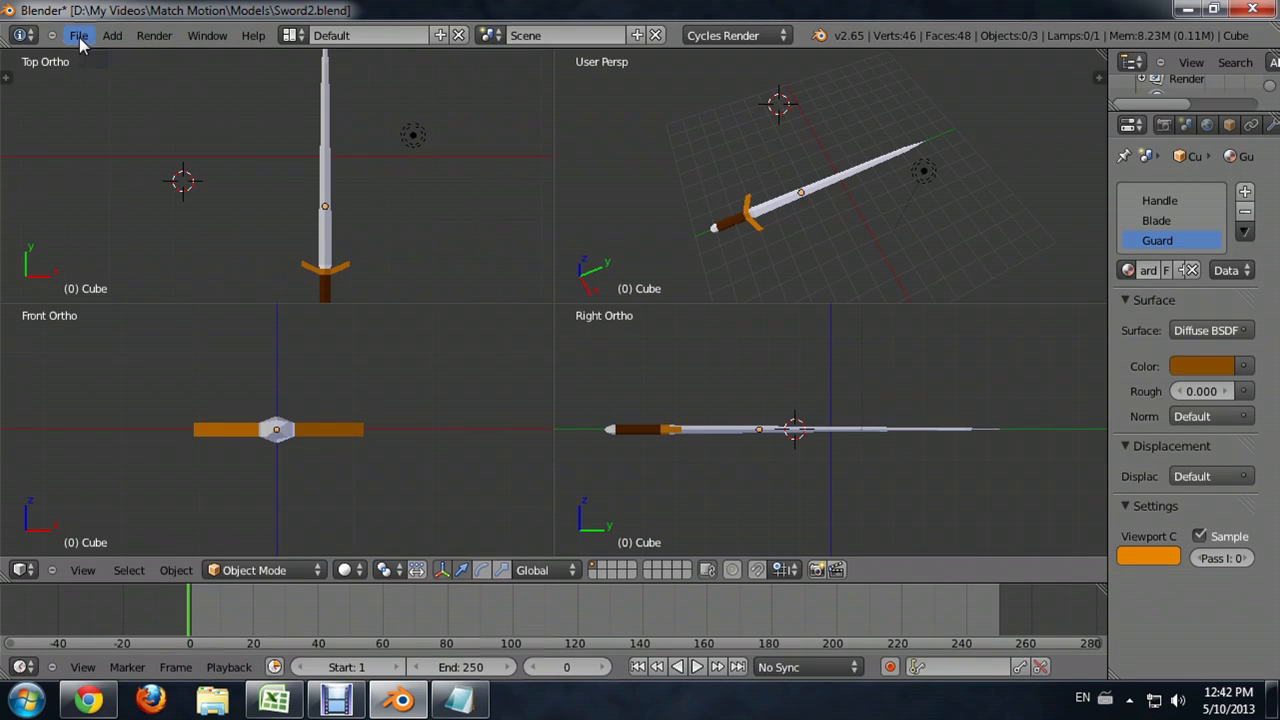
# Step: Bring up the File menu while the sword project is still open
pyautogui.click(72, 36)
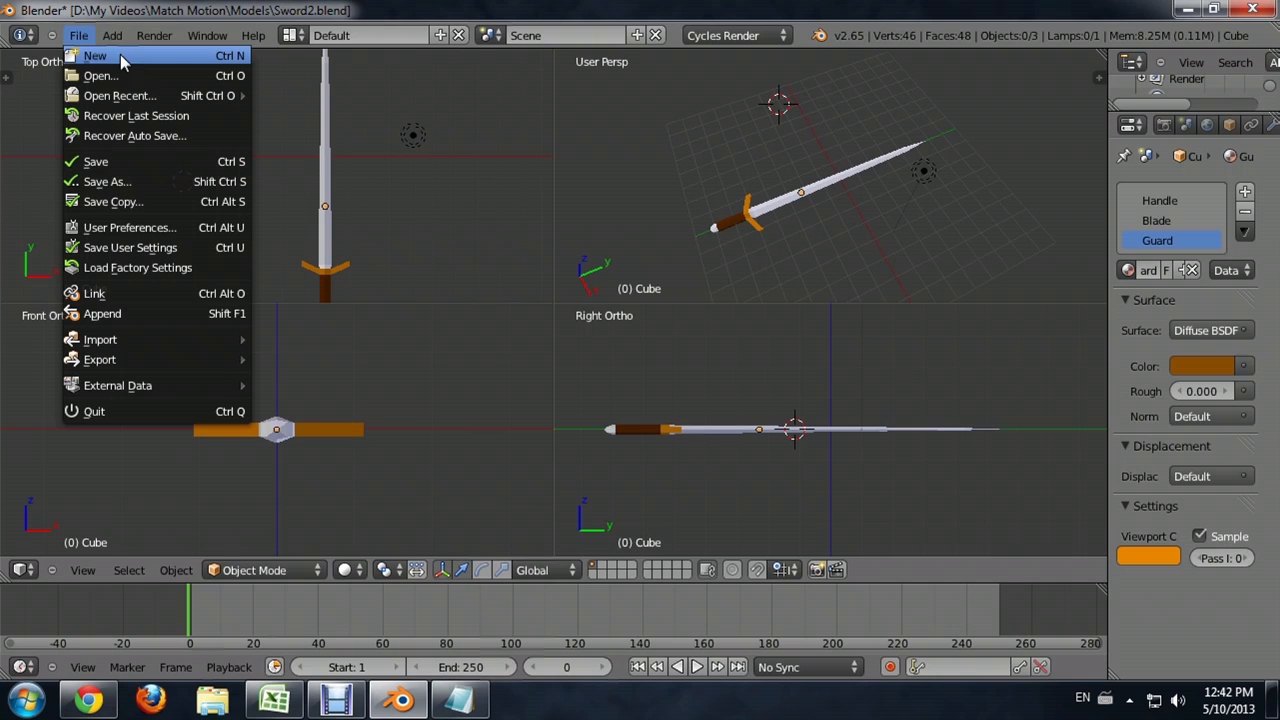
pyautogui.moveTo(232, 58)
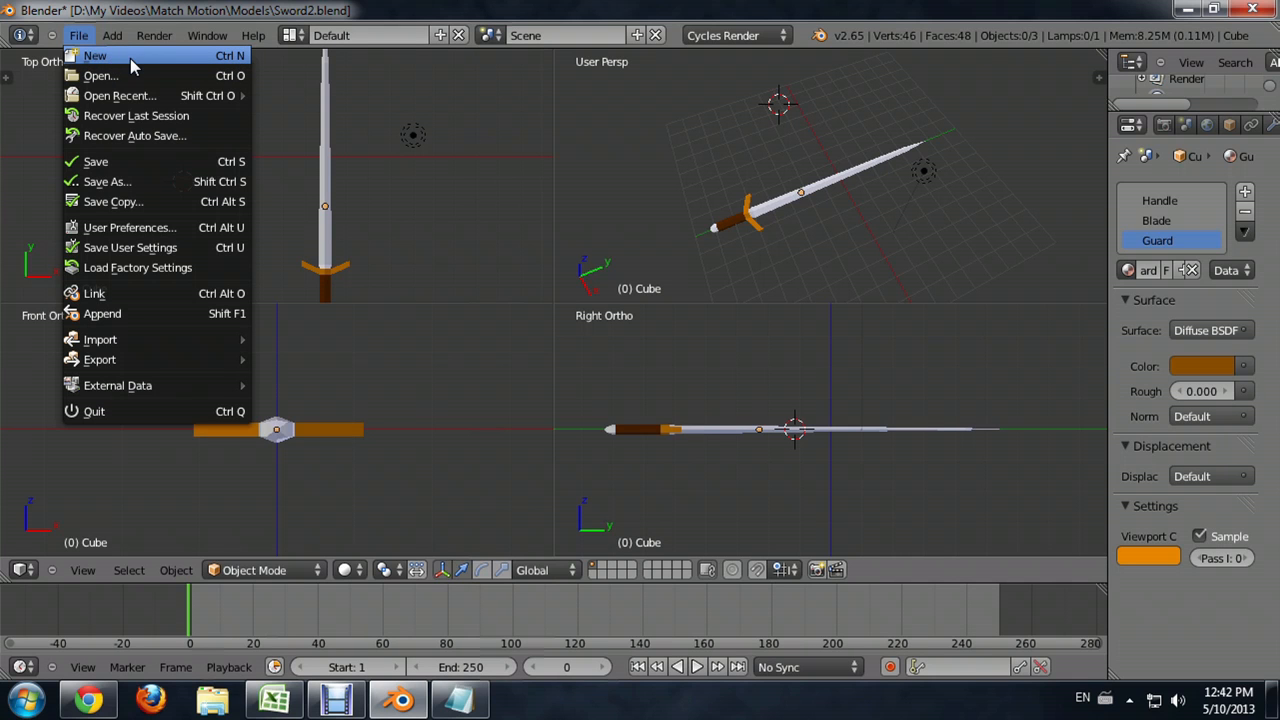
# Step: Choose New so the 'Reload Start-Up File' confirmation appears over the sword
pyautogui.click(96, 56)
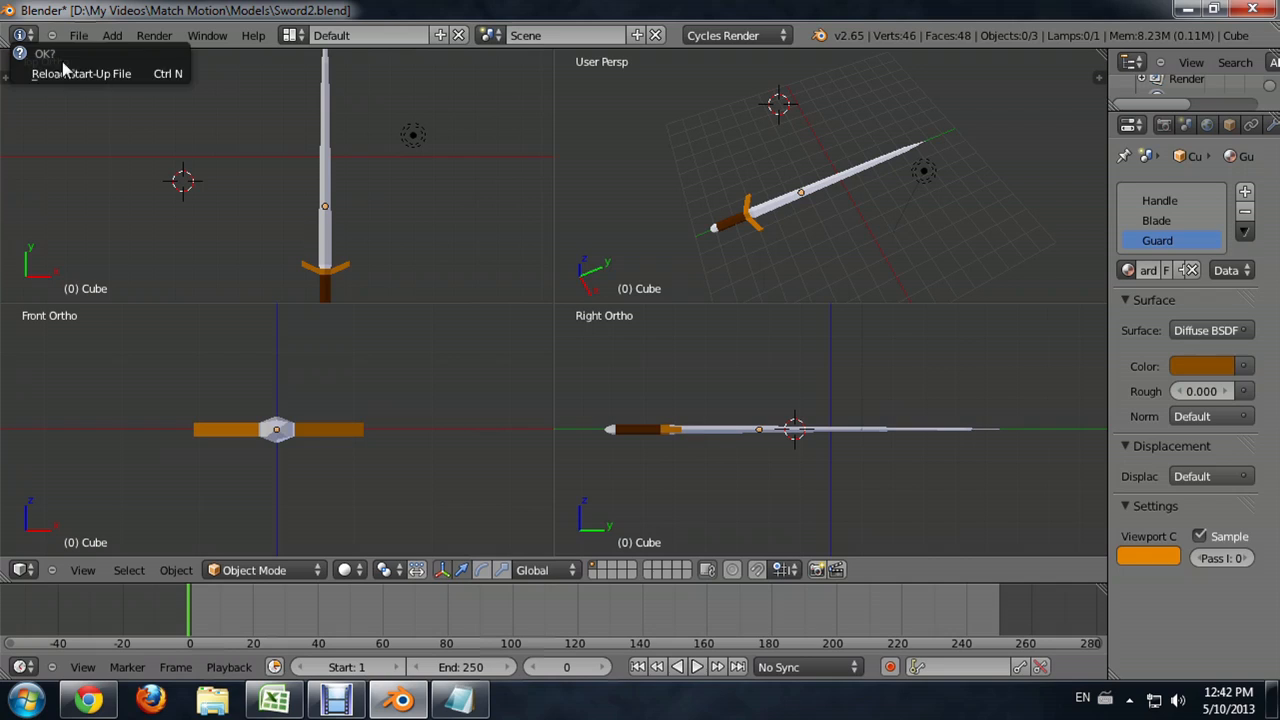
pyautogui.moveTo(96, 72)
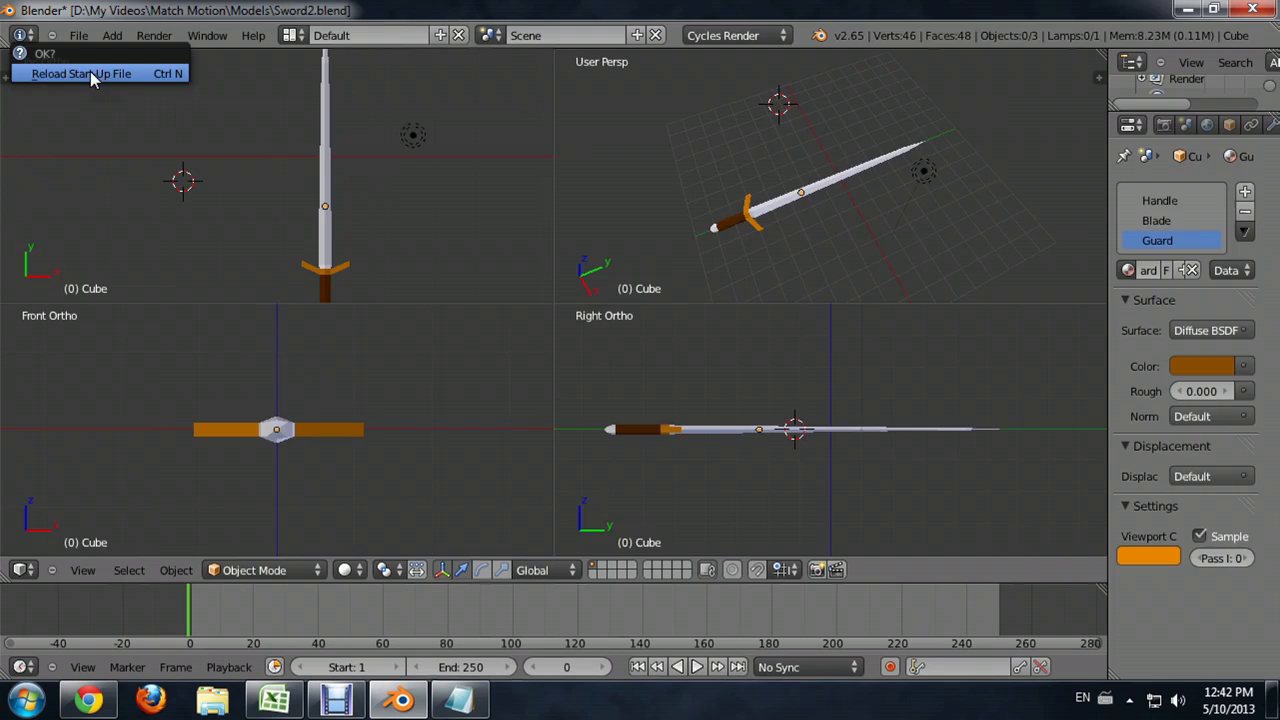
# Step: Confirm 'Reload Start-Up File', replacing the sword with the default cube, camera and lamp
pyautogui.click(80, 72)
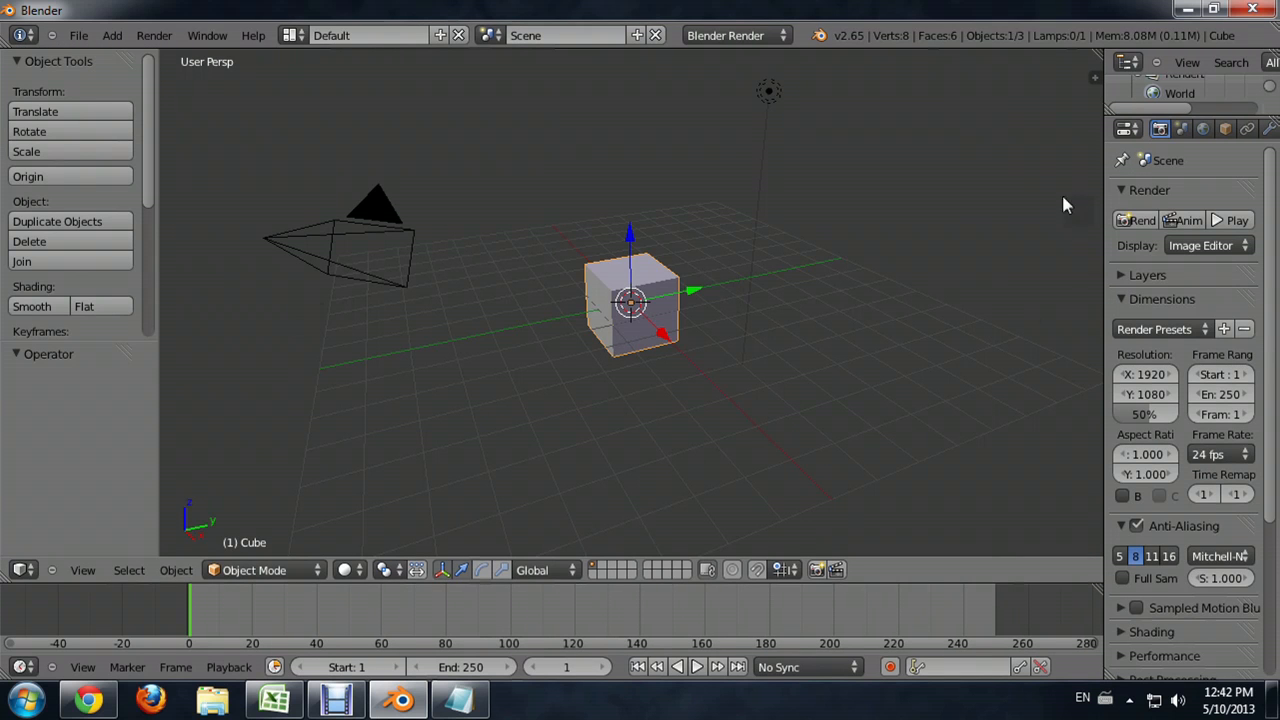
pyautogui.moveTo(770, 356)
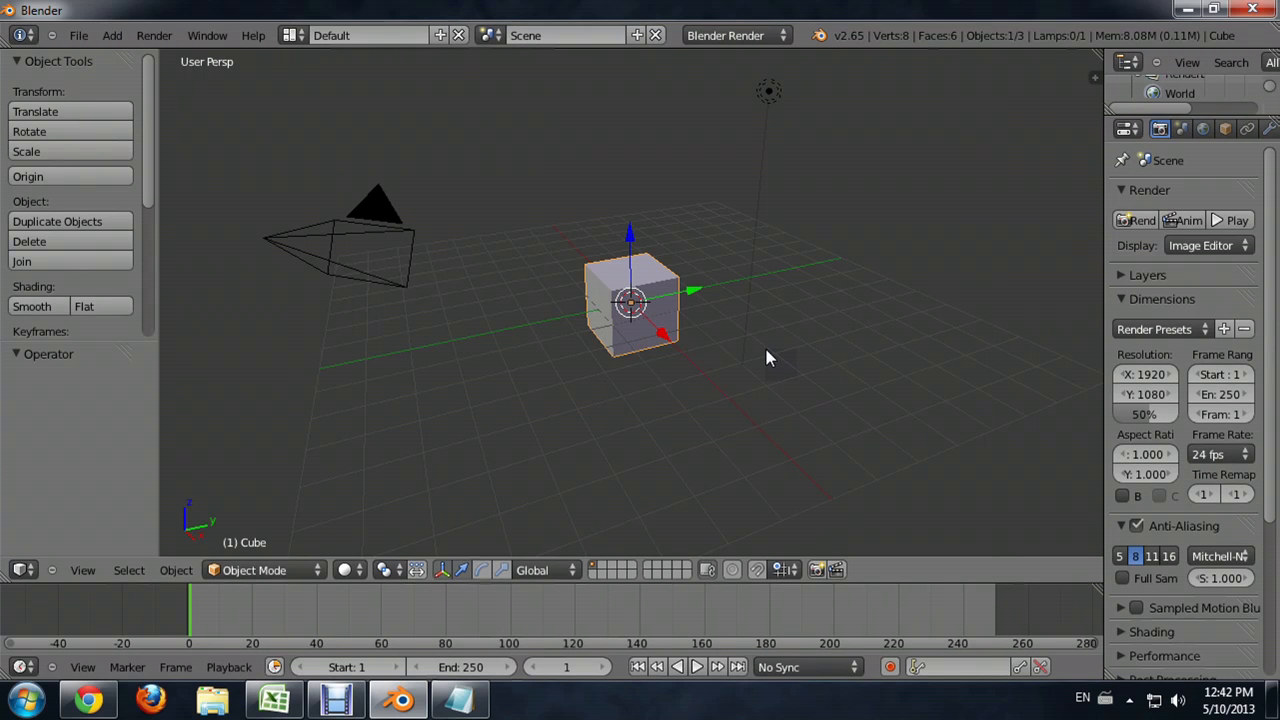